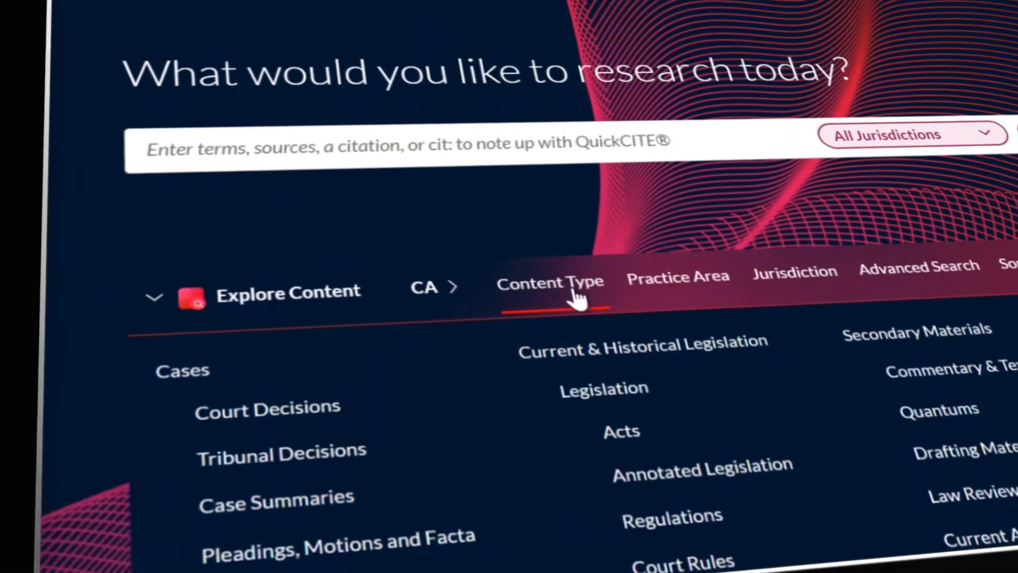
Step: Switch Explore Content to the Practice Area listing, showing Civil Litigation and Criminal Law
left_click(679, 277)
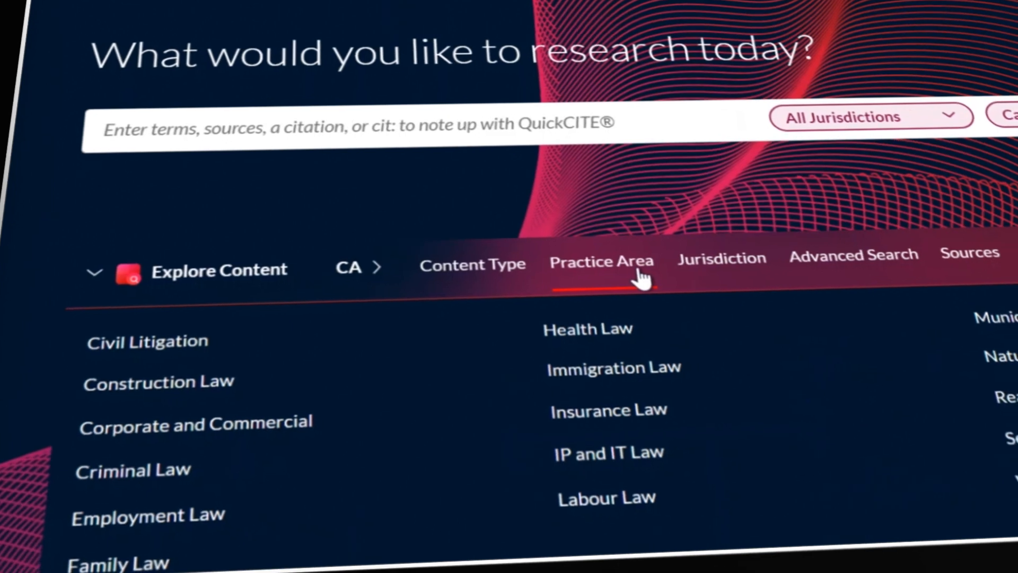